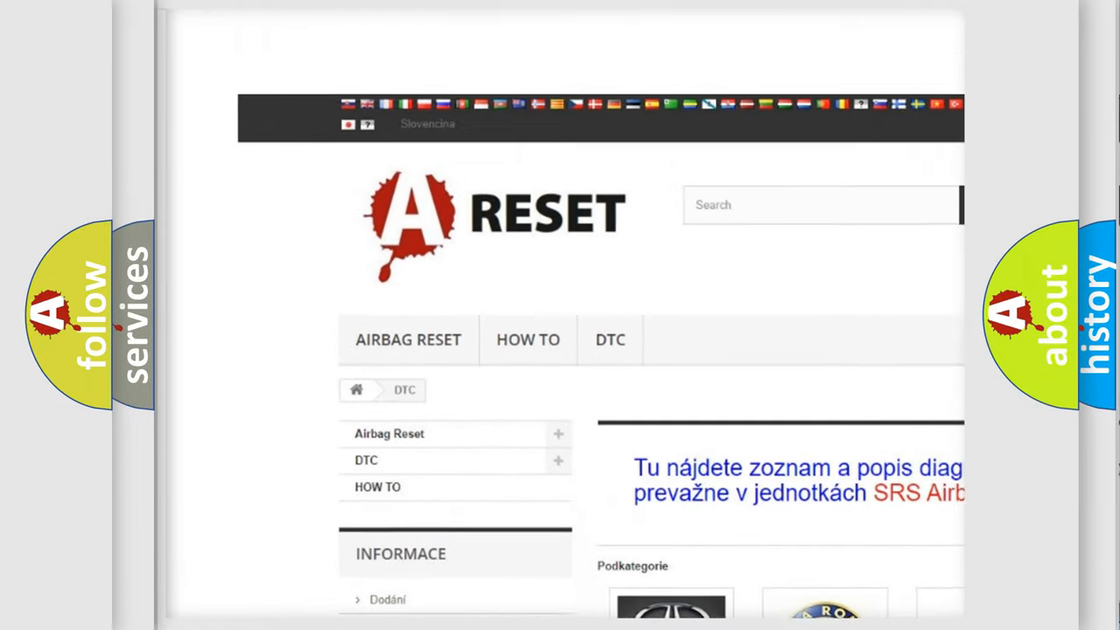
{"action": "scroll", "scroll_direction": "down", "scroll_amount": 3}
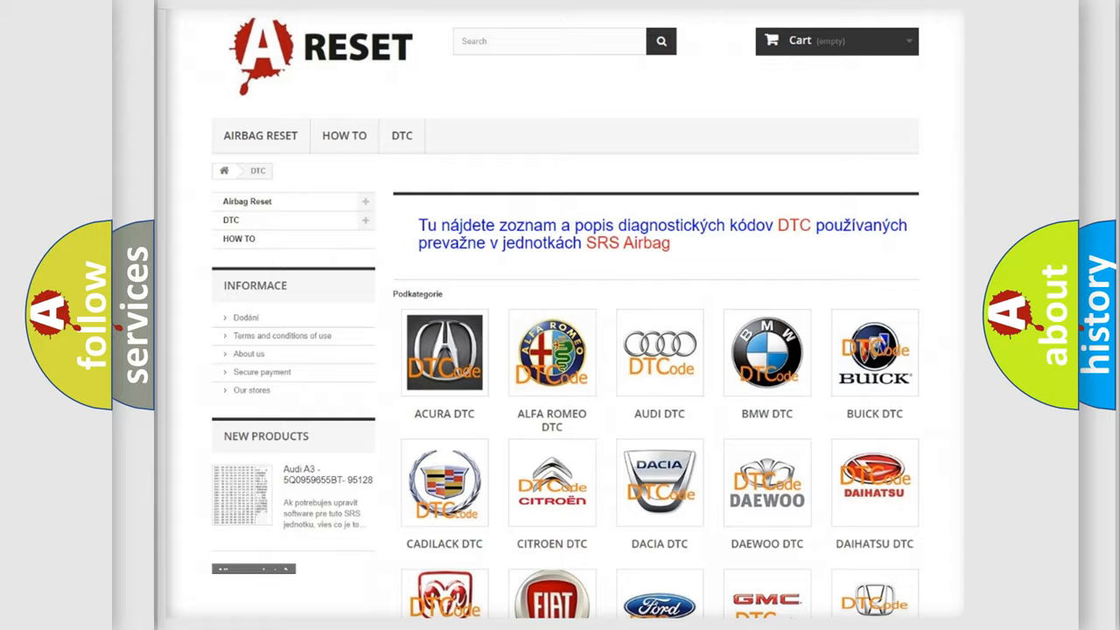
{"action": "scroll", "scroll_direction": "down", "scroll_amount": 3}
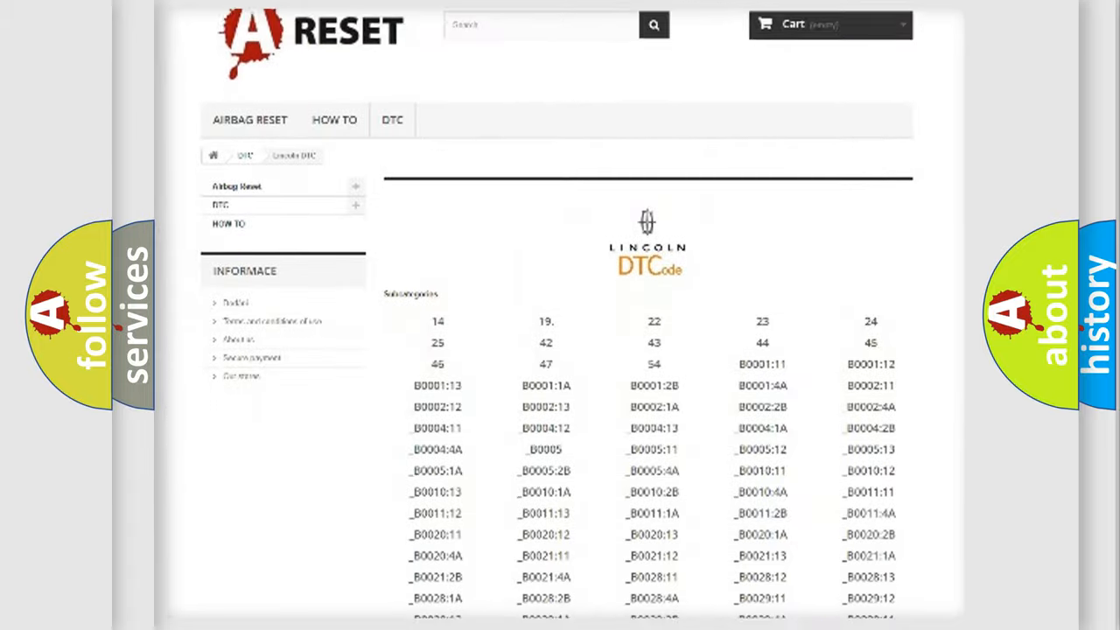
{"action": "scroll", "scroll_direction": "down", "scroll_amount": 3}
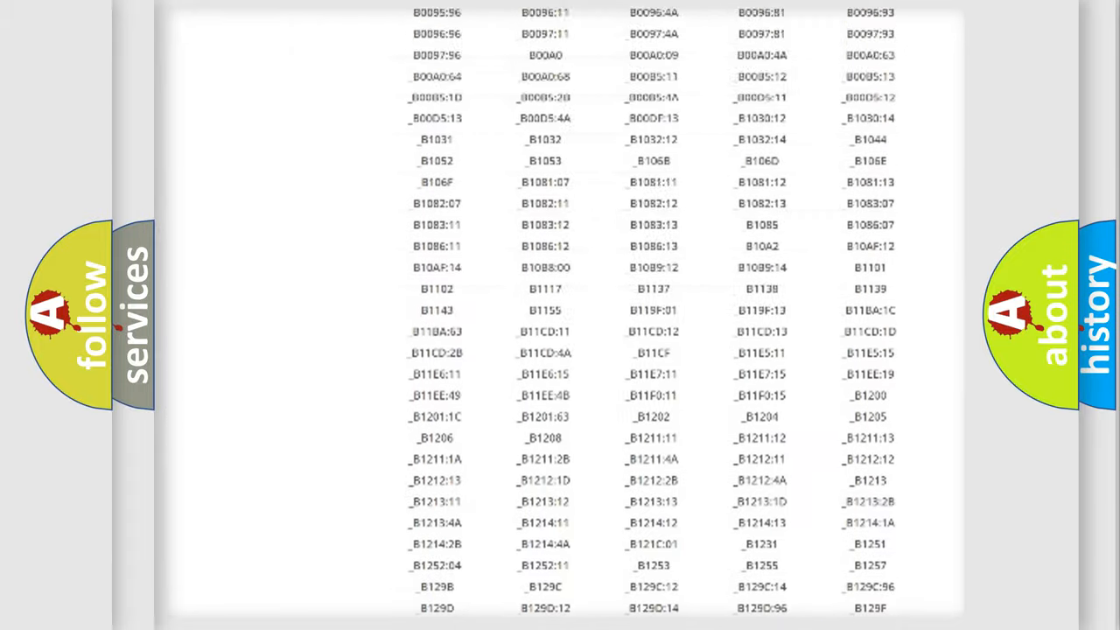
{"action": "scroll", "scroll_direction": "up", "scroll_amount": 3}
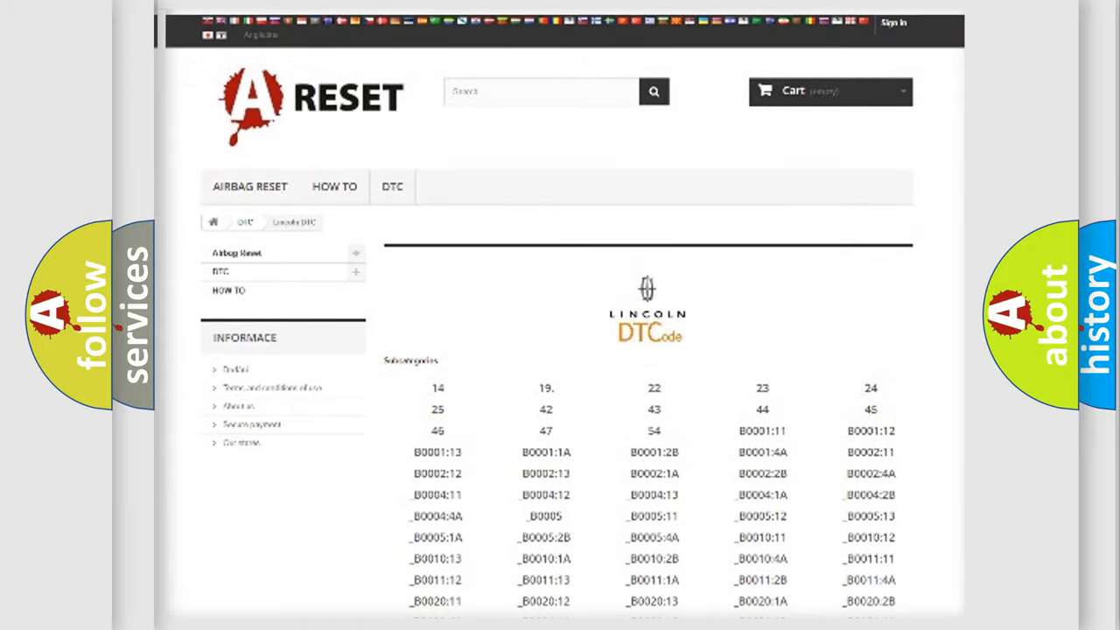